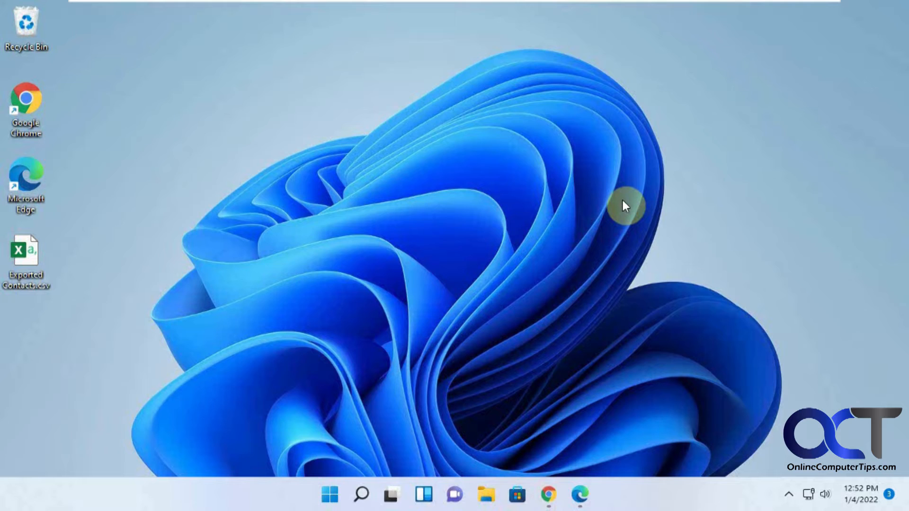
pyautogui.moveTo(232, 228)
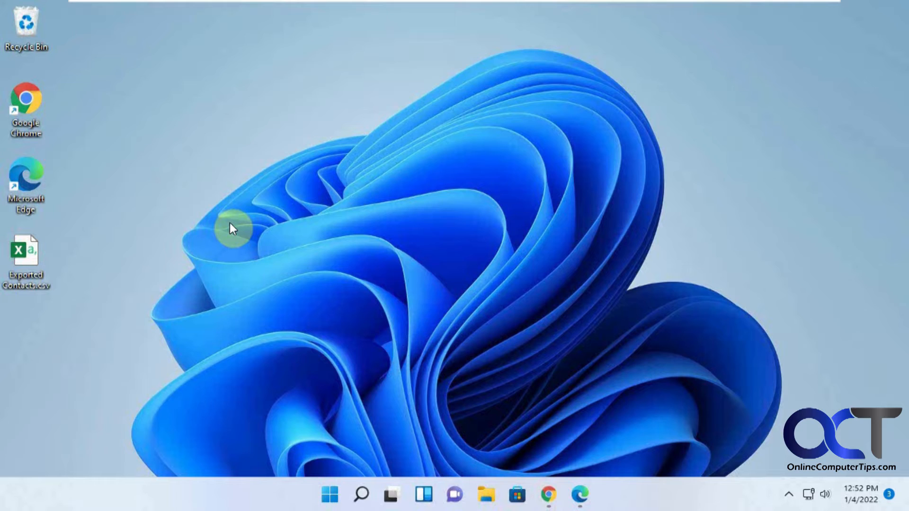
pyautogui.moveTo(83, 271)
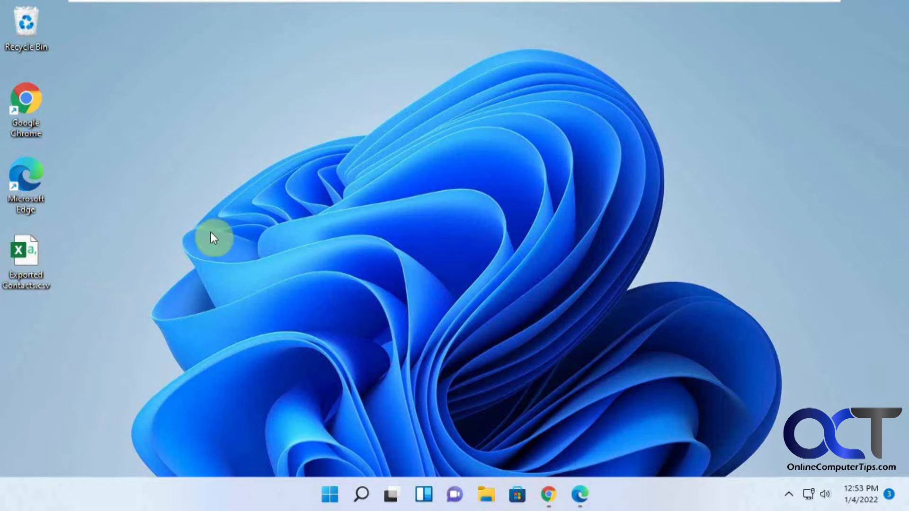
pyautogui.moveTo(358, 288)
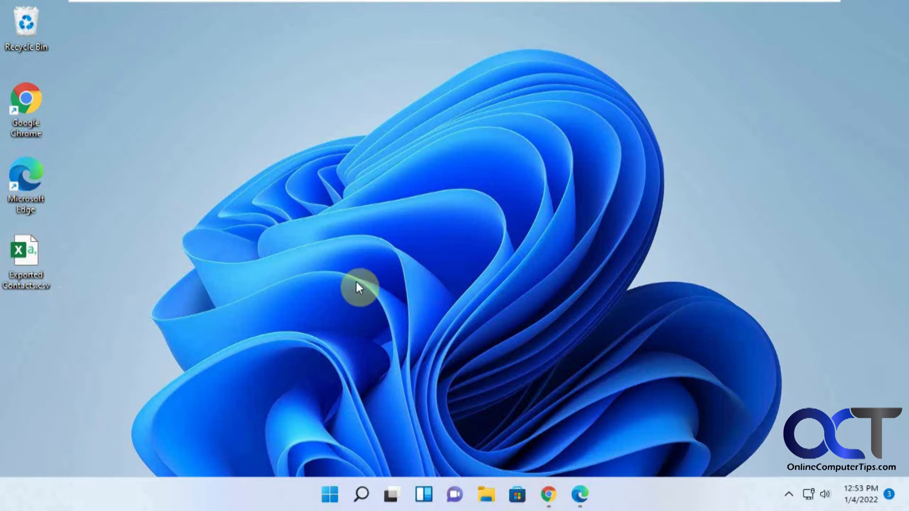
pyautogui.moveTo(545, 391)
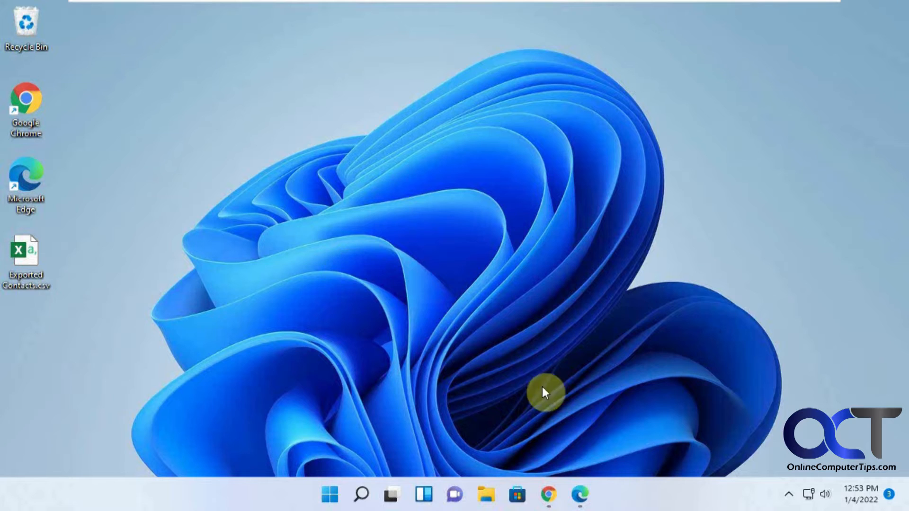
# - Switch to Chrome showing the Gmail inbox with the Contacts side panel of six contacts
pyautogui.click(549, 496)
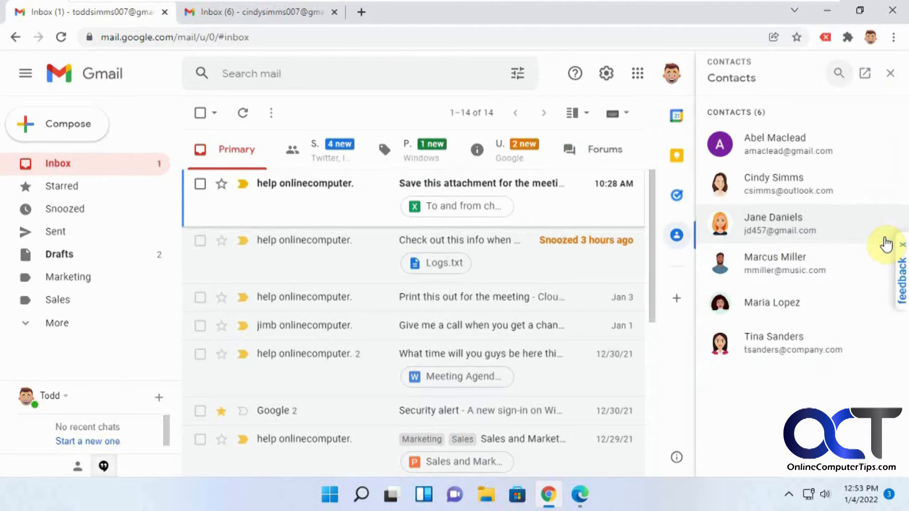
pyautogui.moveTo(825, 314)
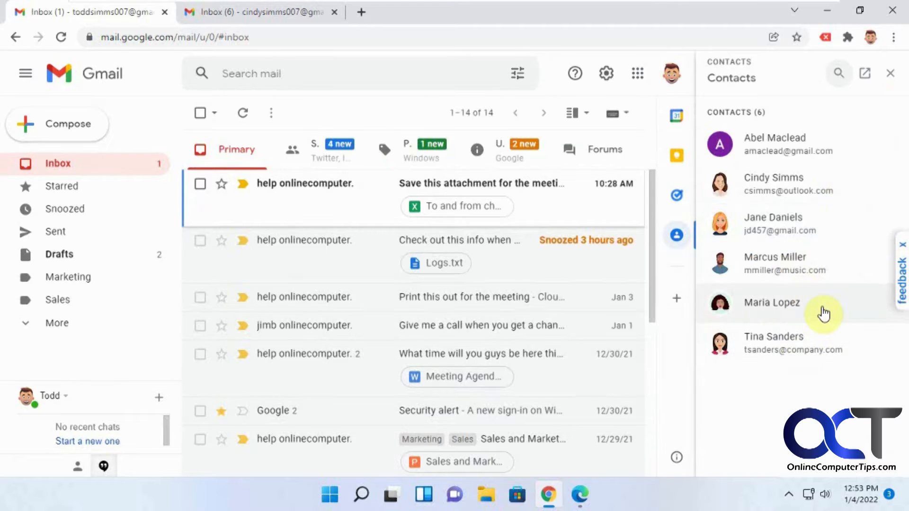
pyautogui.moveTo(754, 145)
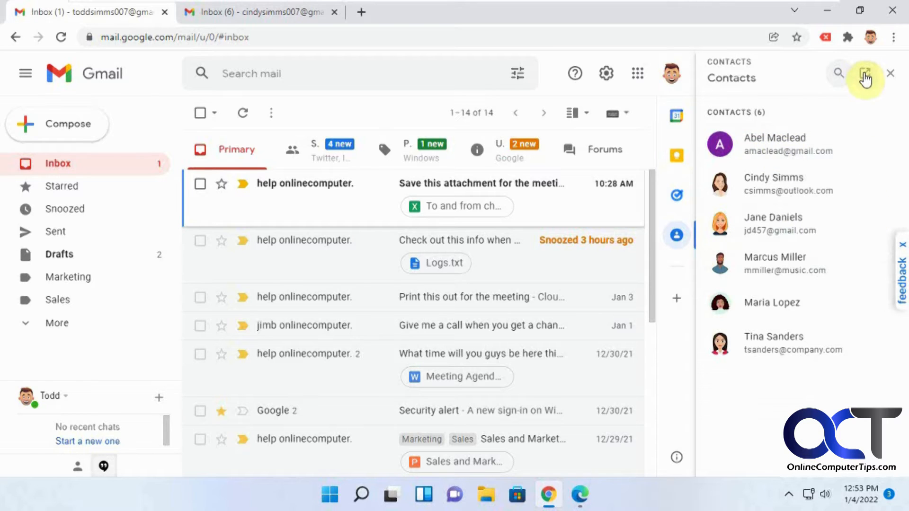
# - Start a contacts import and choose Exported Contacts.csv from the Desktop as the file
pyautogui.click(865, 74)
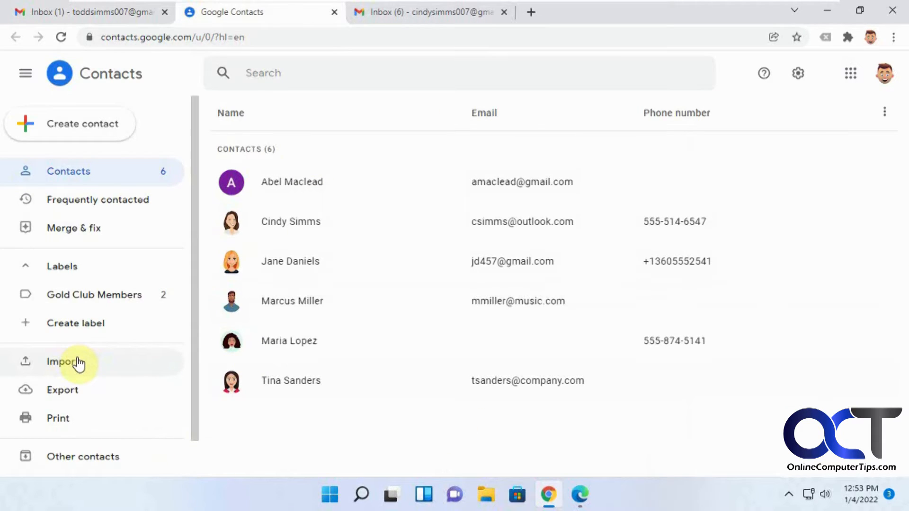
pyautogui.click(60, 362)
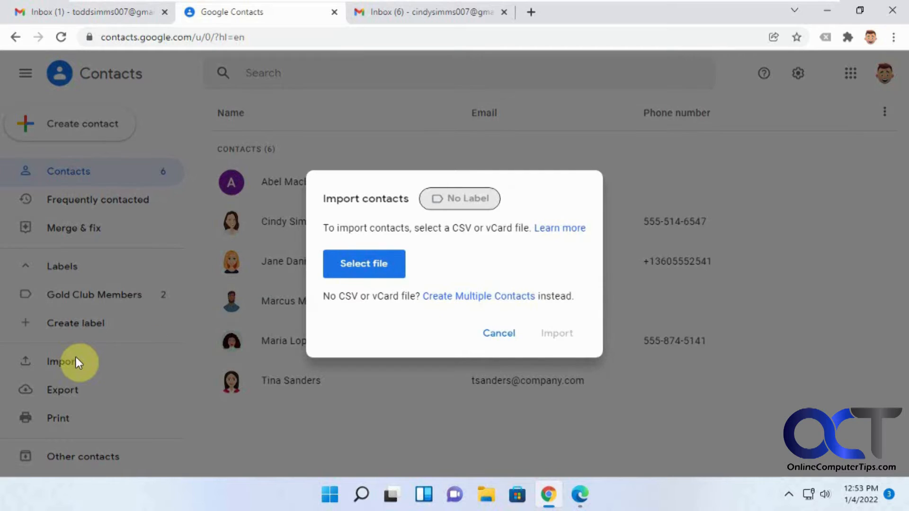
pyautogui.moveTo(388, 306)
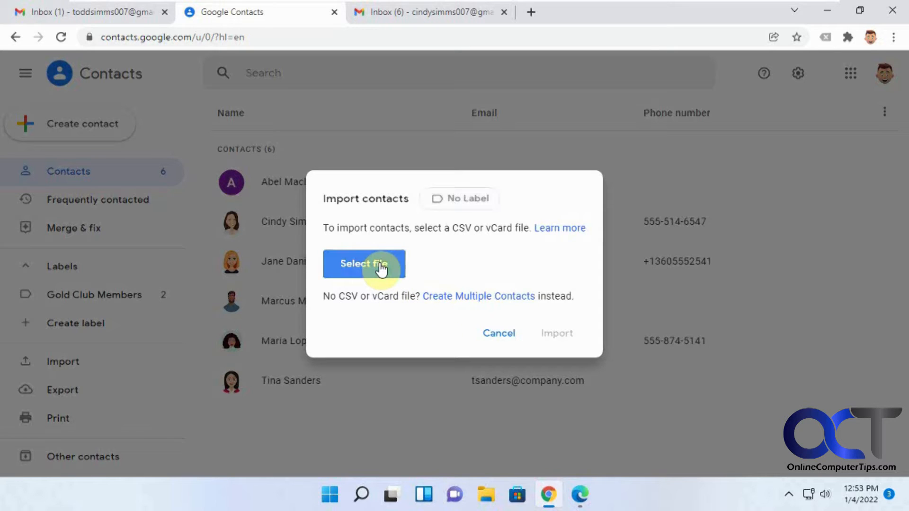
pyautogui.click(363, 264)
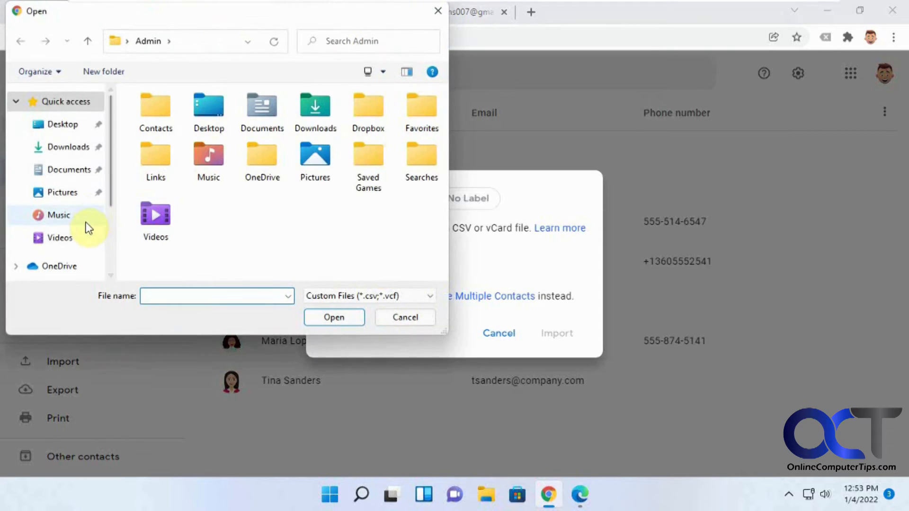
pyautogui.click(63, 124)
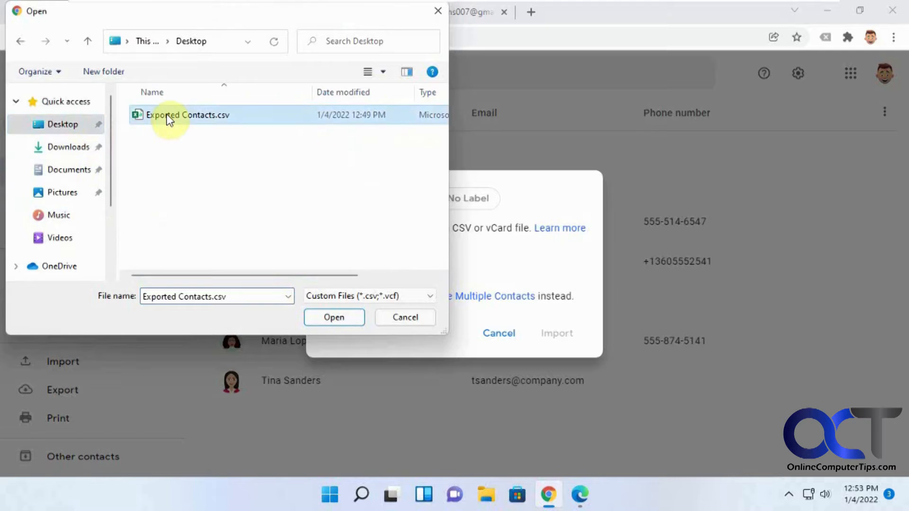
pyautogui.click(333, 318)
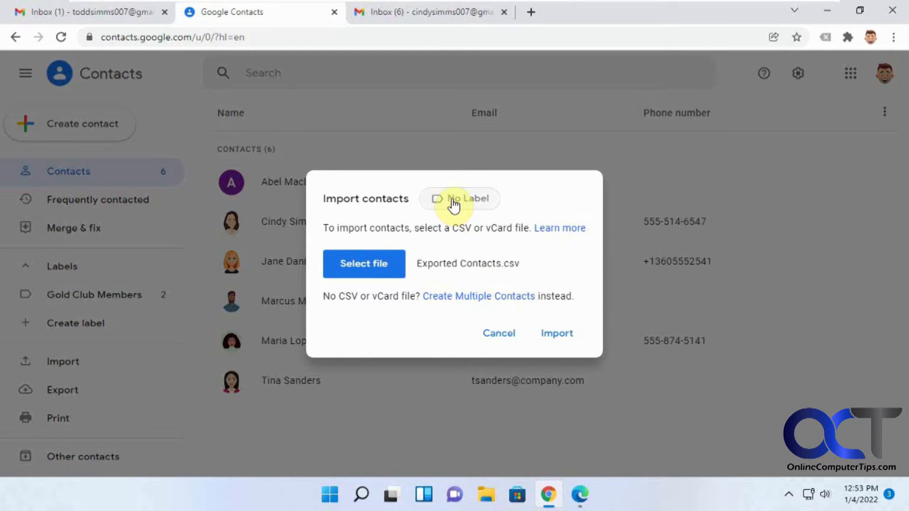
pyautogui.moveTo(460, 251)
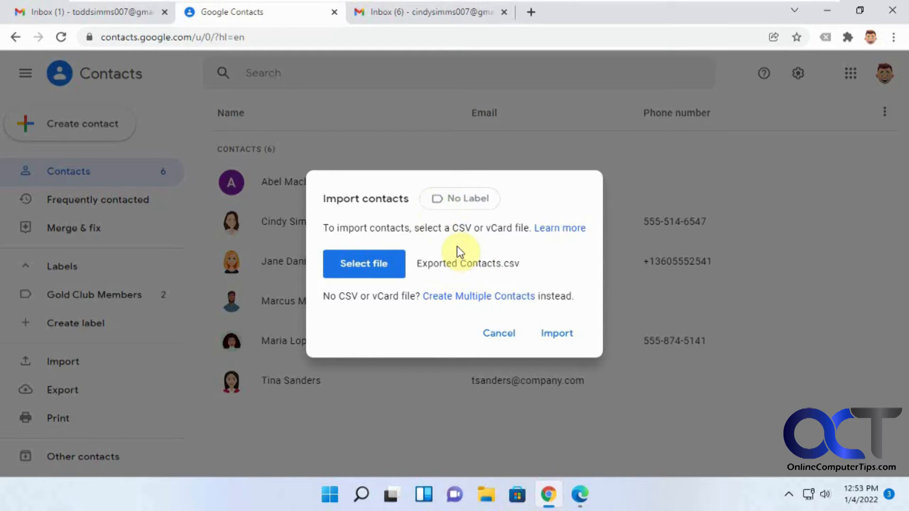
pyautogui.moveTo(500, 210)
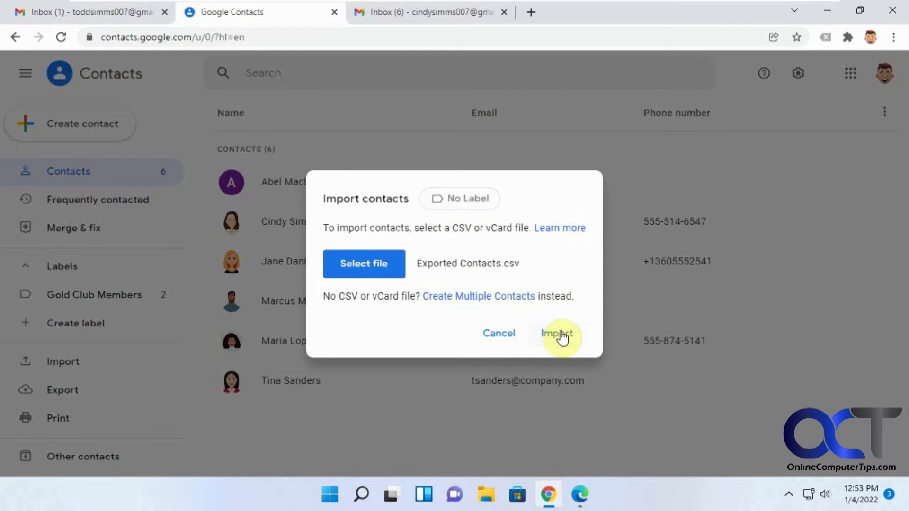
# - Import the 50 CSV contacts, check the Gold Club Members and Imported on 1/4 labels, then view all 56 contacts
pyautogui.click(556, 332)
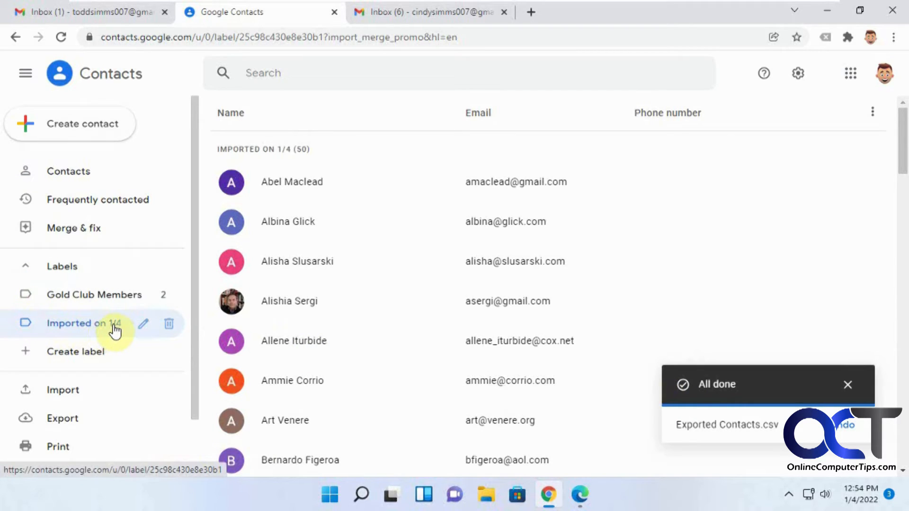
pyautogui.moveTo(102, 325)
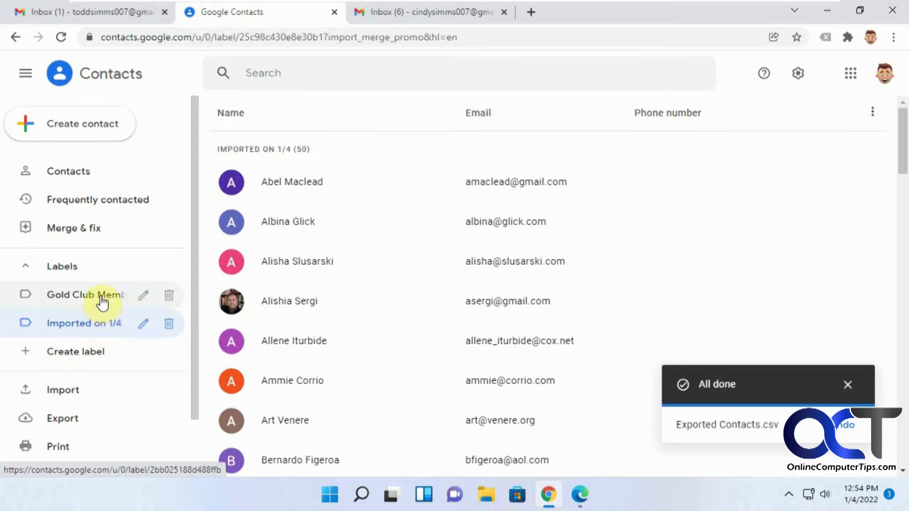
pyautogui.click(85, 295)
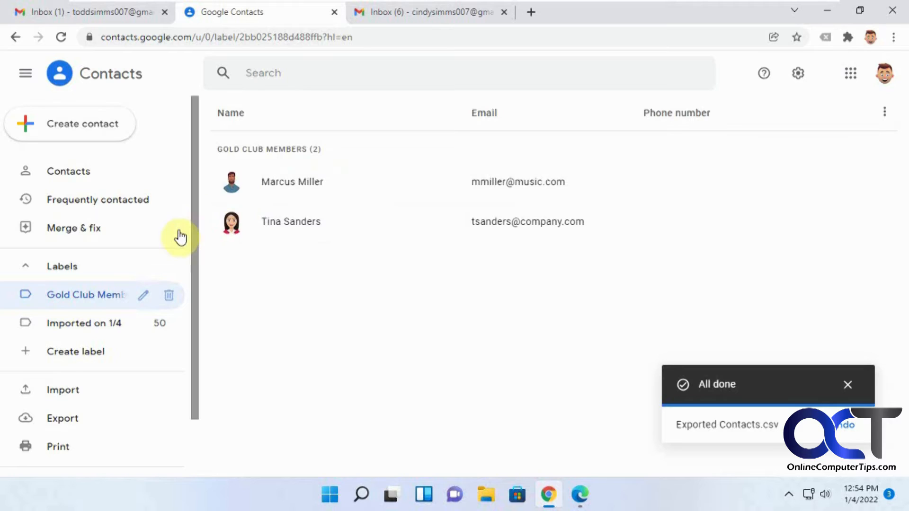
pyautogui.click(84, 323)
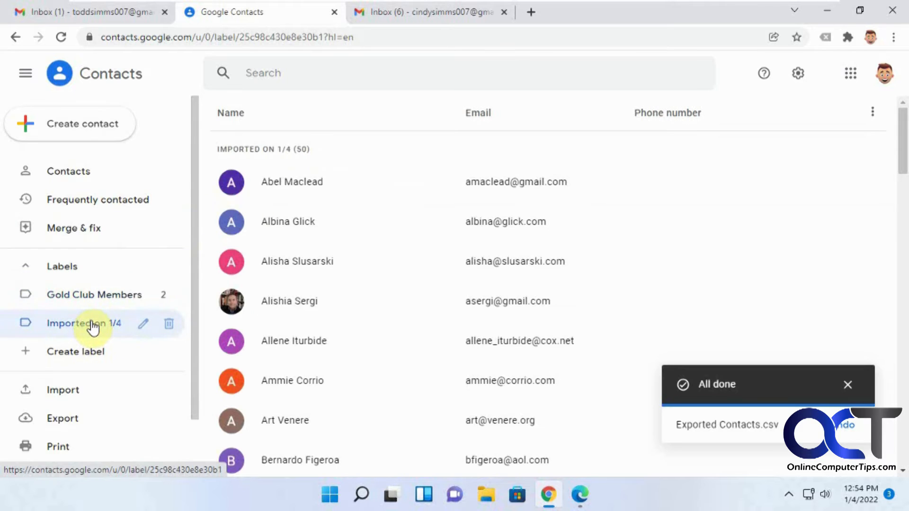
pyautogui.moveTo(128, 324)
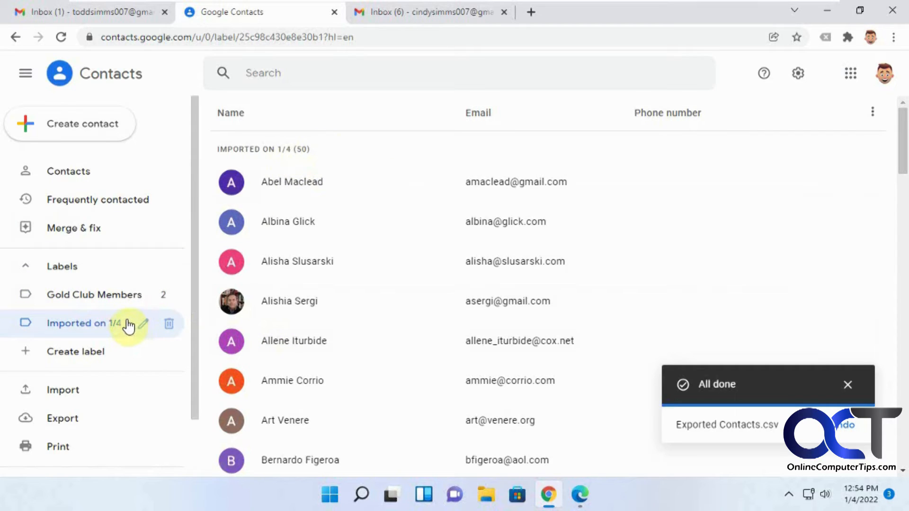
pyautogui.click(69, 171)
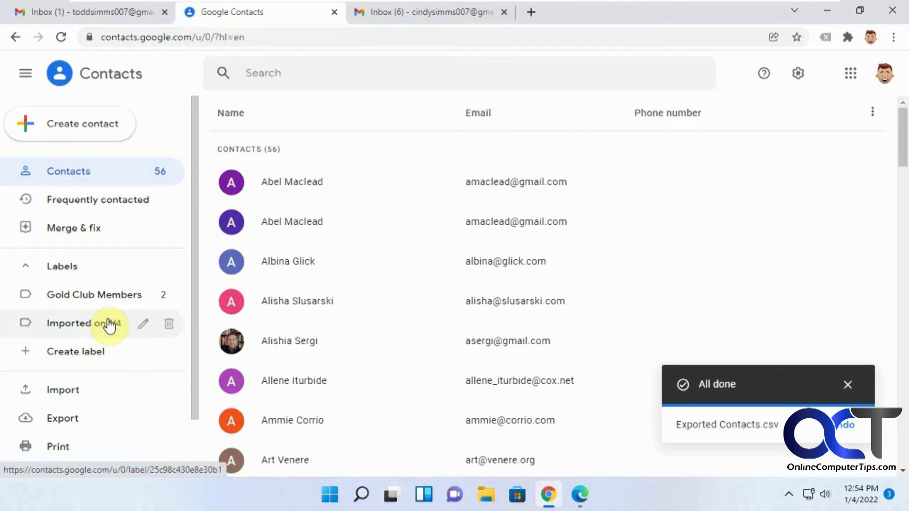
# - Show the 50 contacts under the Imported on 1/4 label and reach for its label actions
pyautogui.click(84, 323)
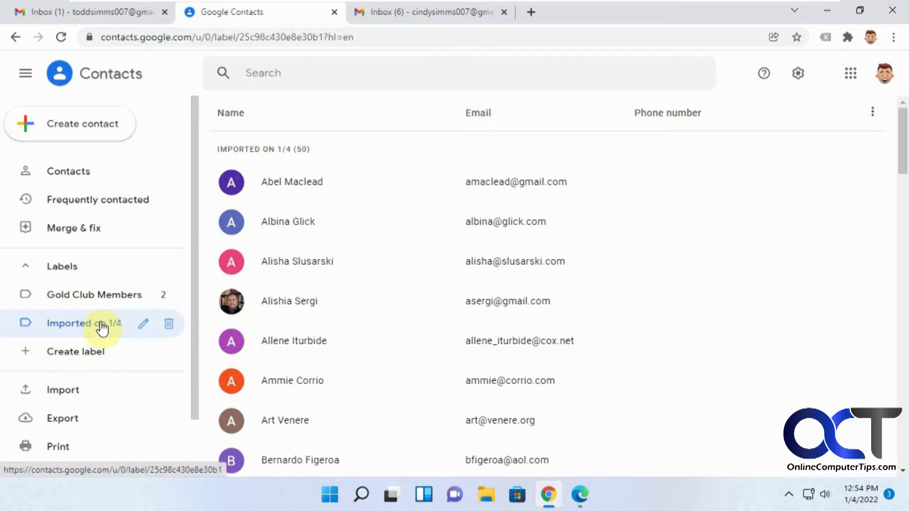
pyautogui.moveTo(143, 324)
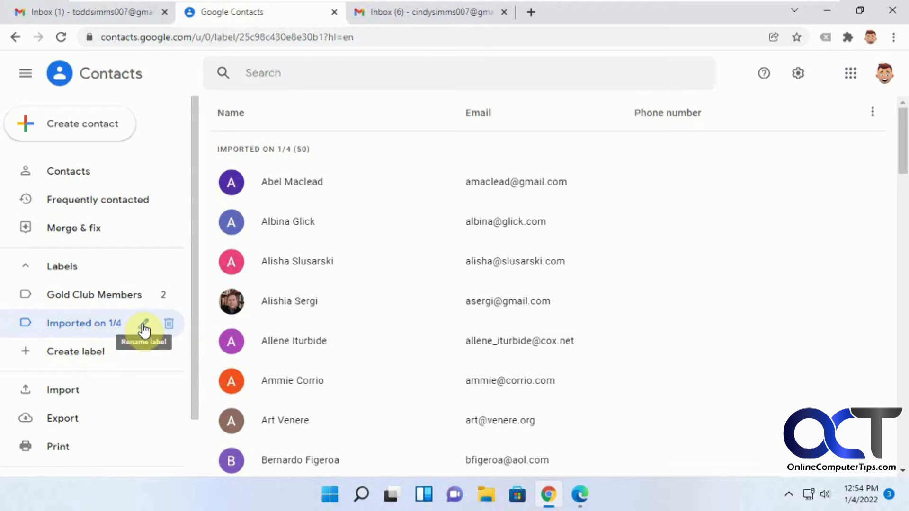
pyautogui.click(143, 324)
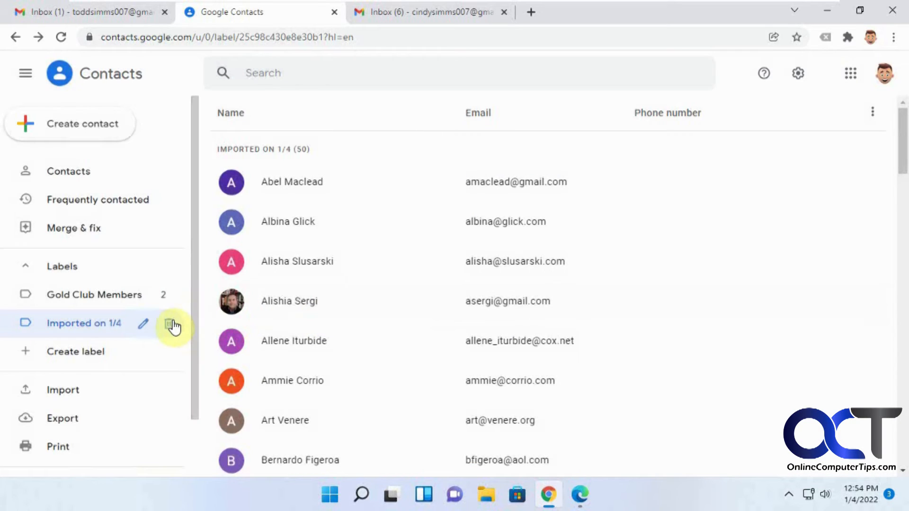
pyautogui.moveTo(167, 325)
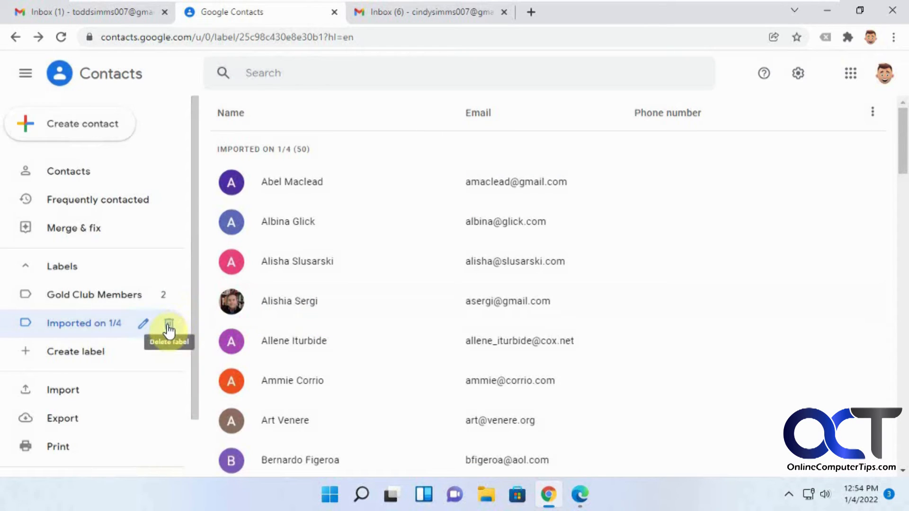
# - Delete the Imported on 1/4 label choosing 'Keep all contacts and delete this label'
pyautogui.click(169, 323)
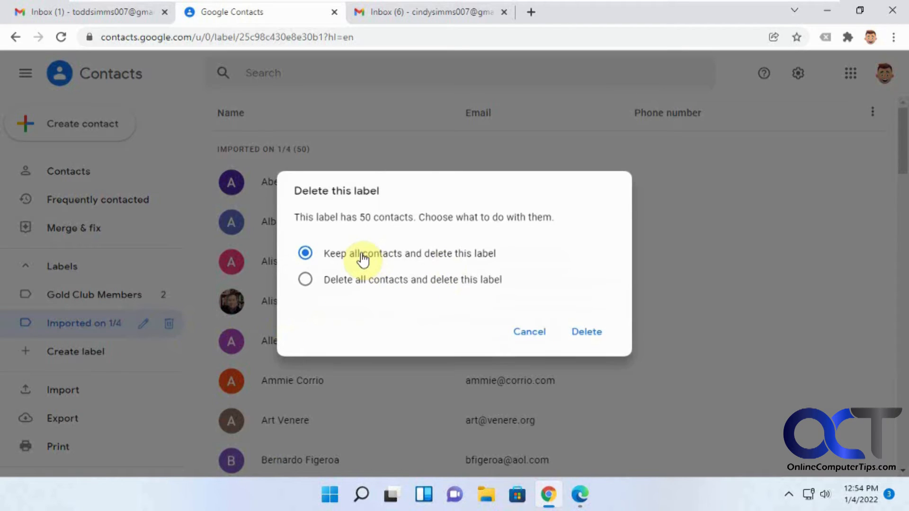
pyautogui.moveTo(394, 257)
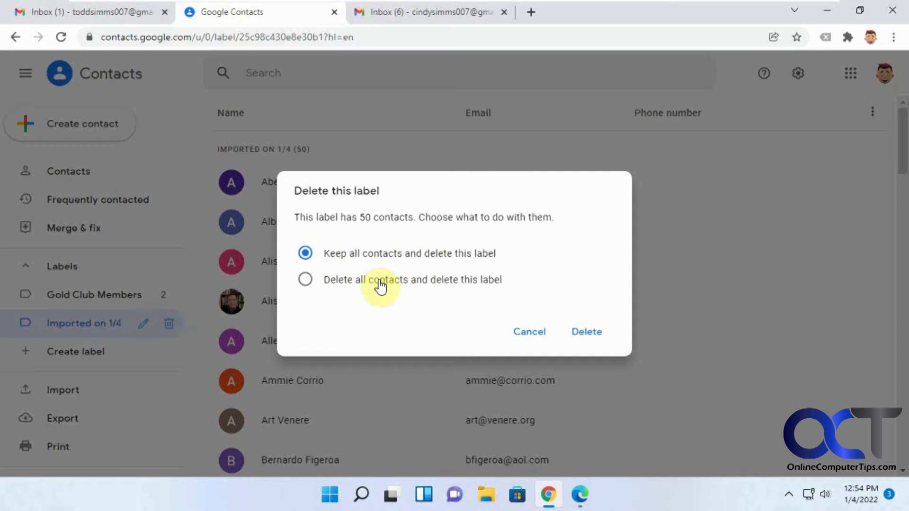
pyautogui.moveTo(99, 323)
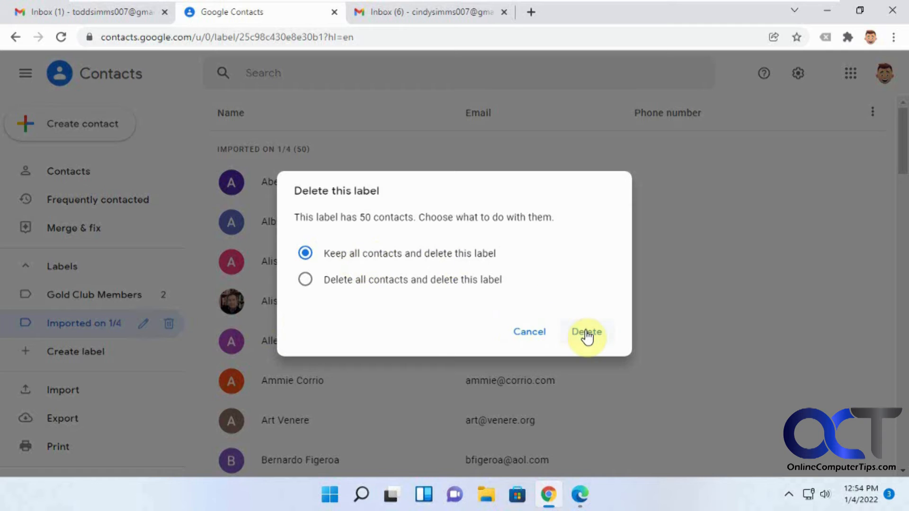
pyautogui.click(585, 331)
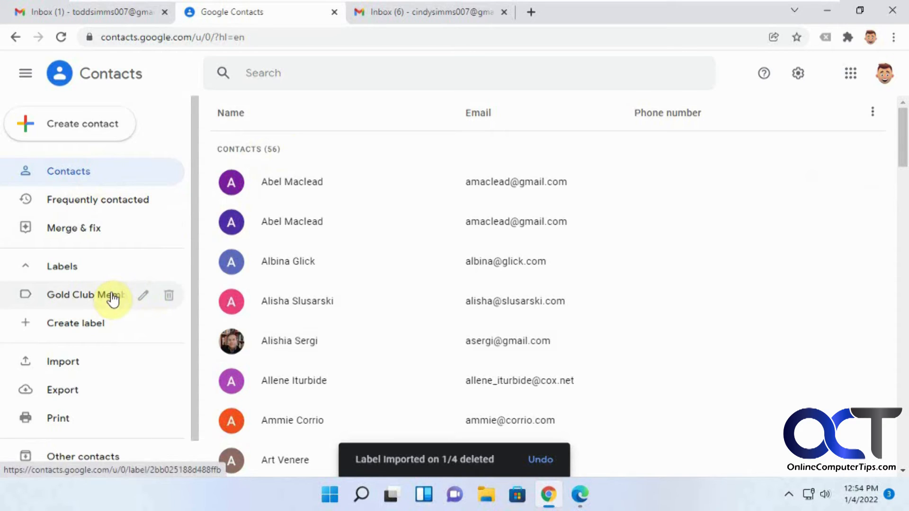
pyautogui.moveTo(79, 257)
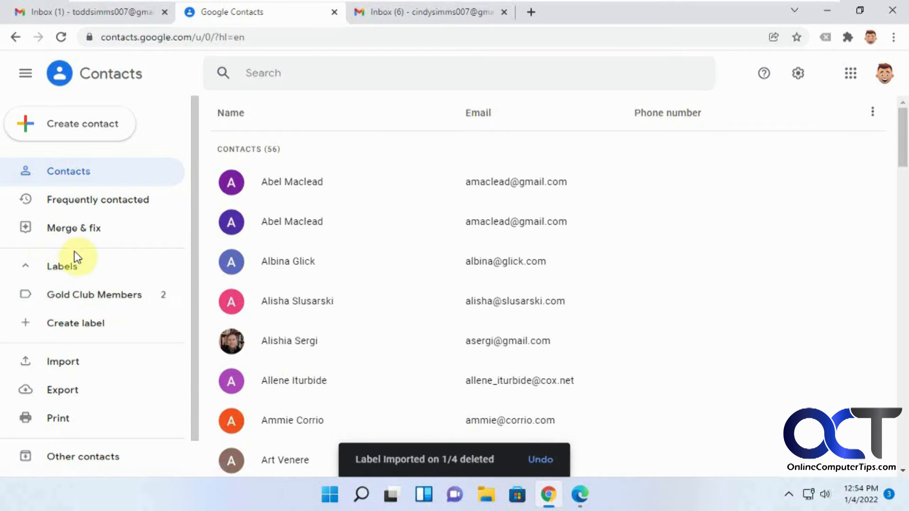
pyautogui.moveTo(325, 206)
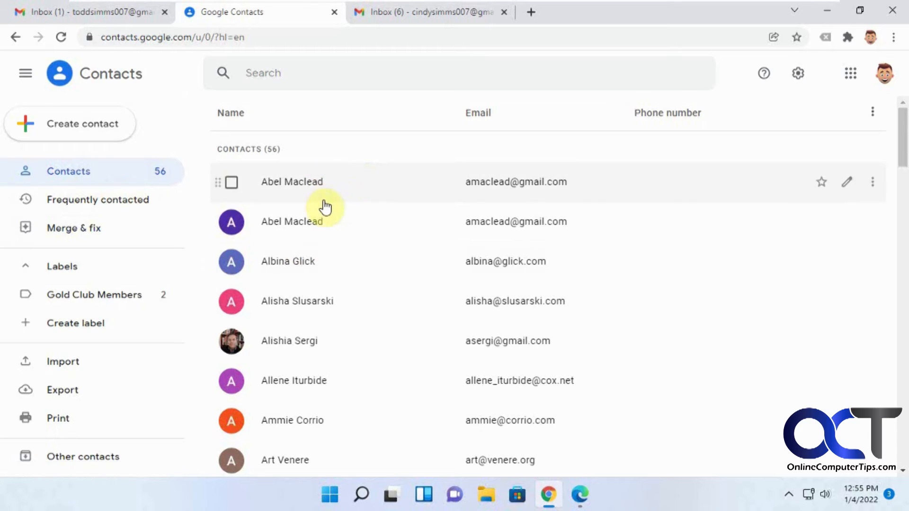
pyautogui.moveTo(376, 210)
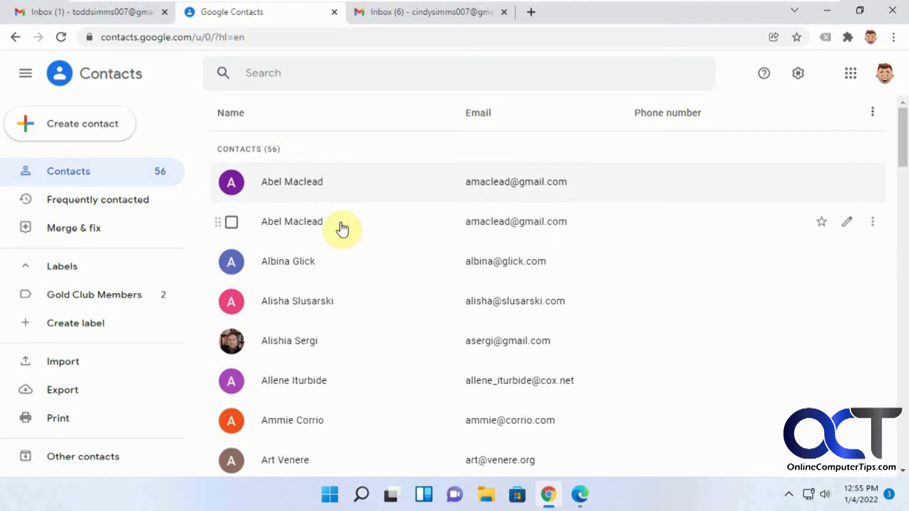
# - Delete one of the two Abel Maclead contacts, leaving a single Abel Maclead and 55 contacts
pyautogui.click(231, 181)
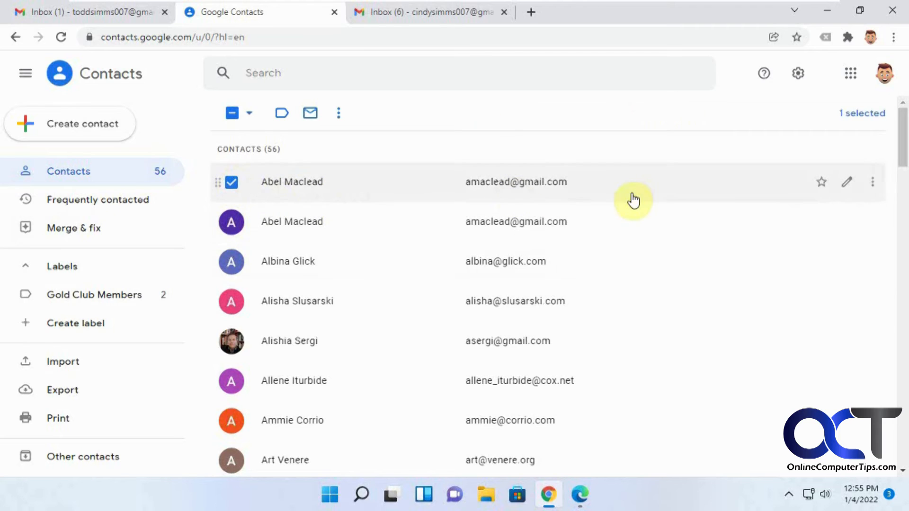
pyautogui.click(872, 181)
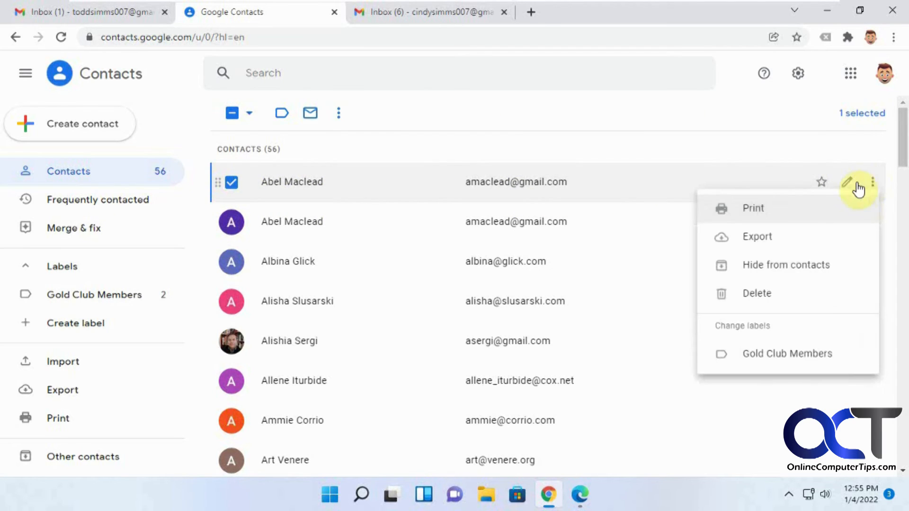
pyautogui.click(757, 293)
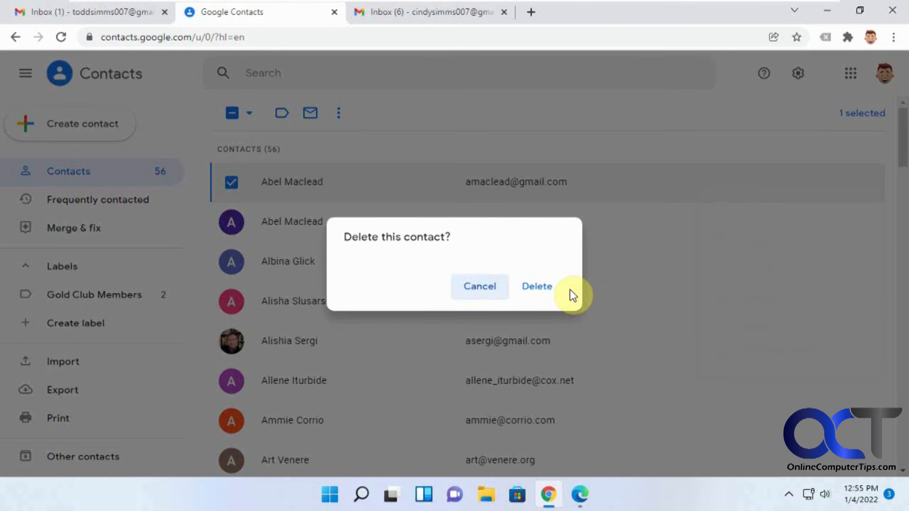
pyautogui.click(536, 286)
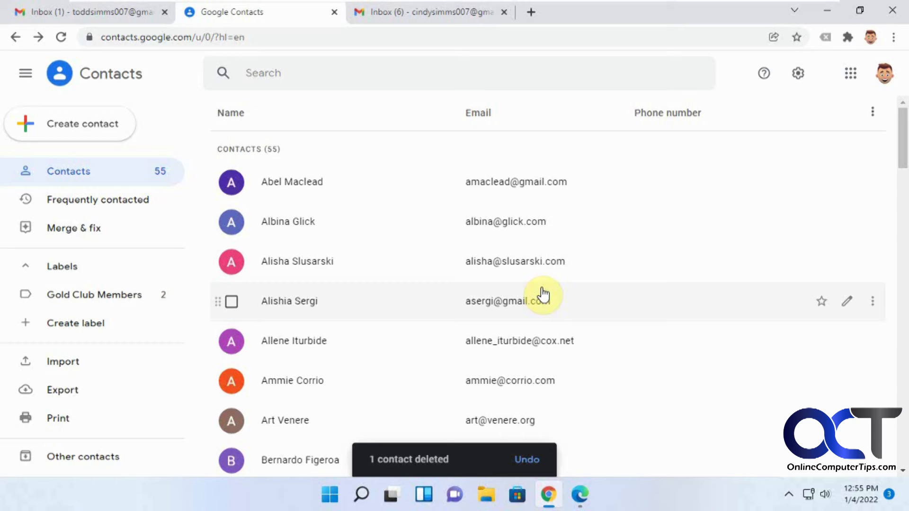
pyautogui.click(798, 73)
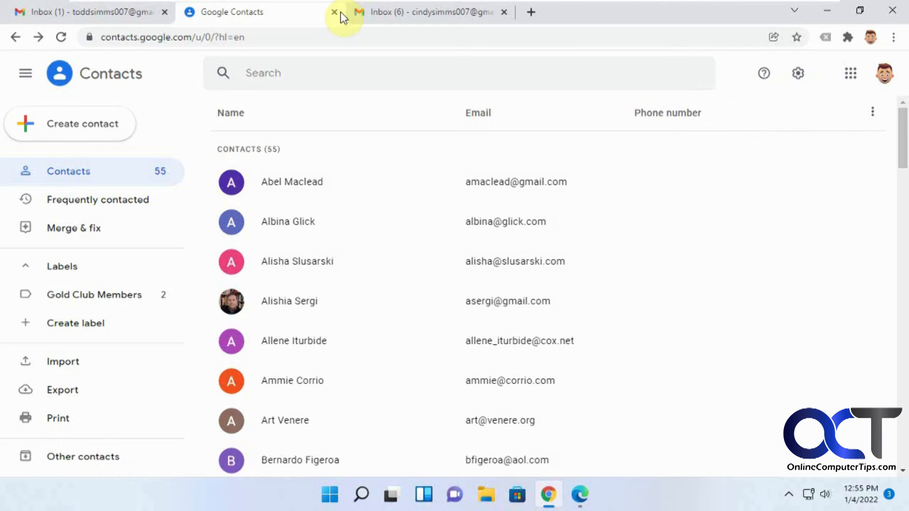
# - Close the Contacts tab and show Gmail's Accounts and Import settings page
pyautogui.click(334, 11)
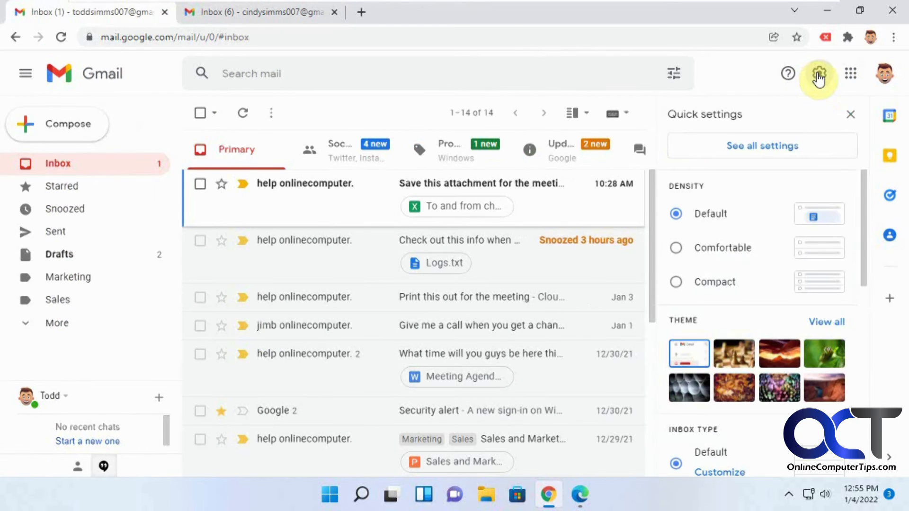
pyautogui.click(762, 146)
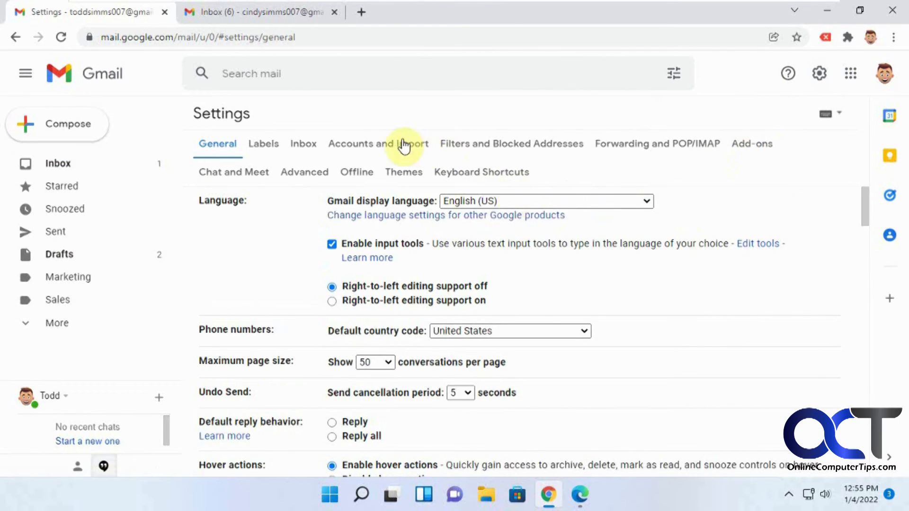
pyautogui.click(378, 144)
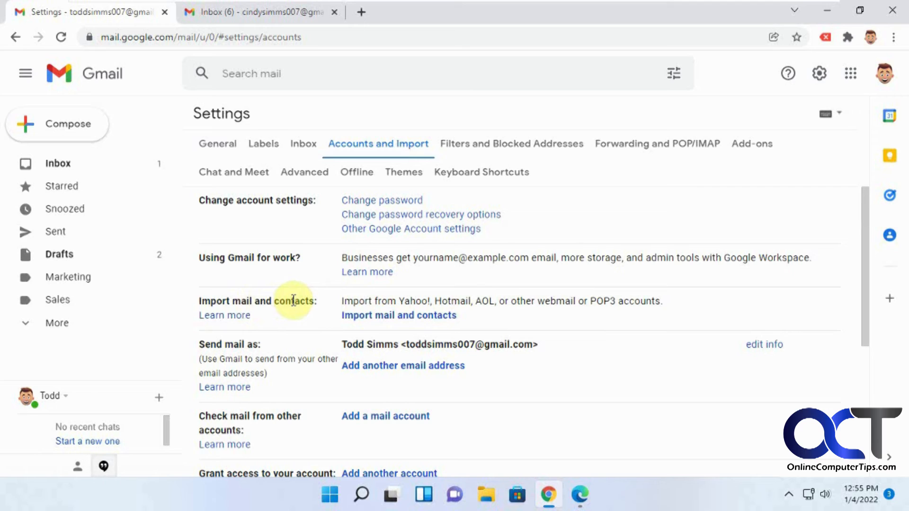
pyautogui.moveTo(491, 301)
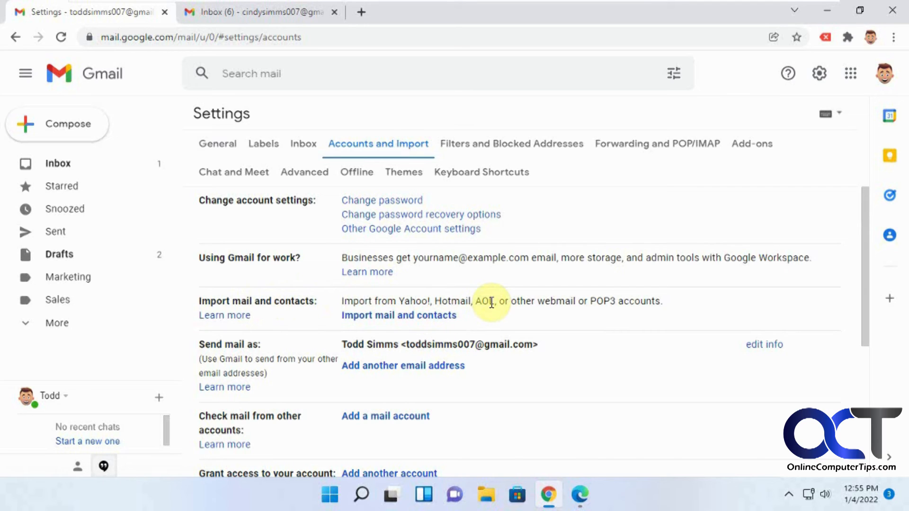
pyautogui.moveTo(486, 302)
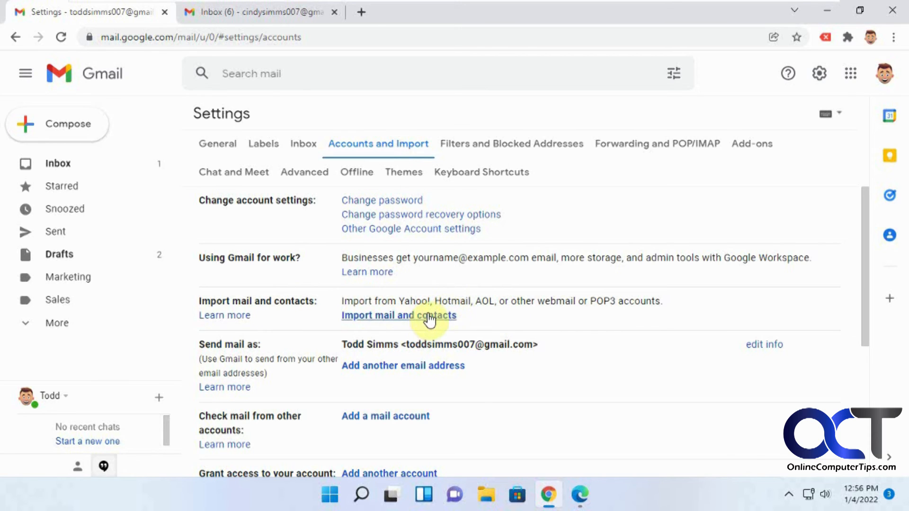
pyautogui.click(399, 314)
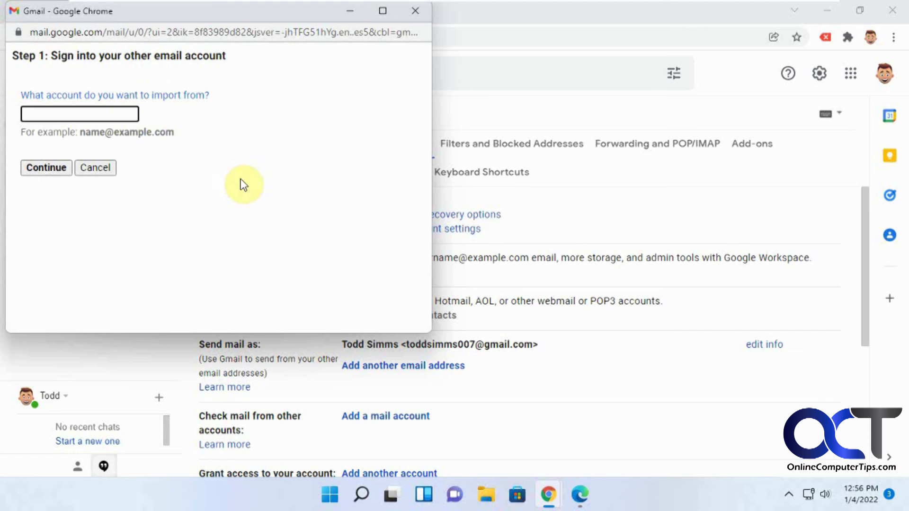
pyautogui.moveTo(415, 11)
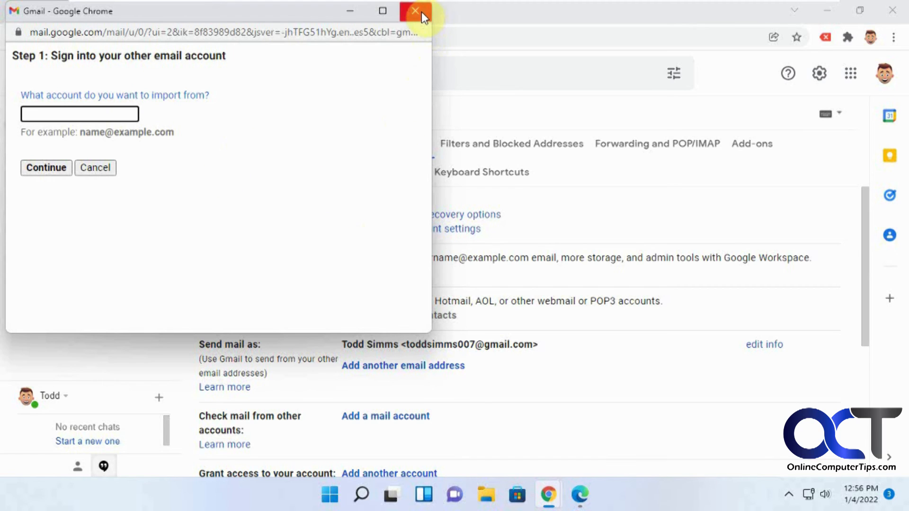
pyautogui.moveTo(415, 10)
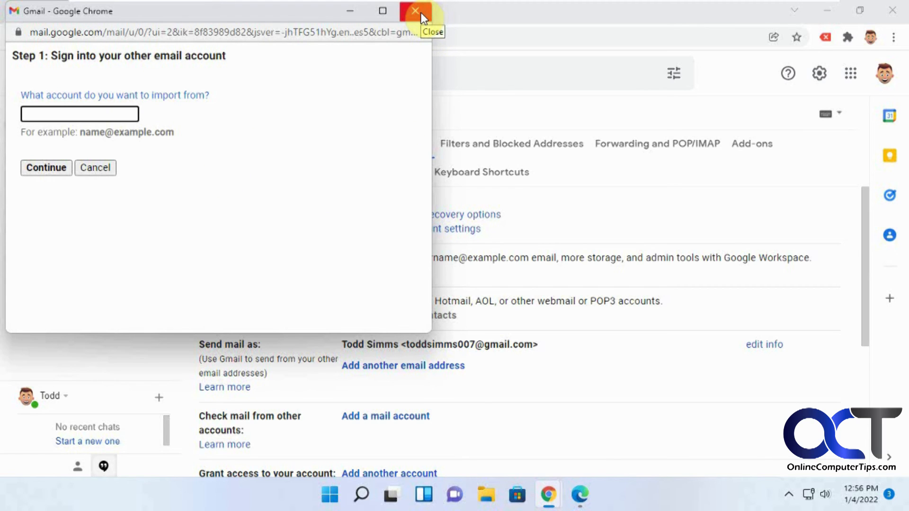
pyautogui.click(415, 10)
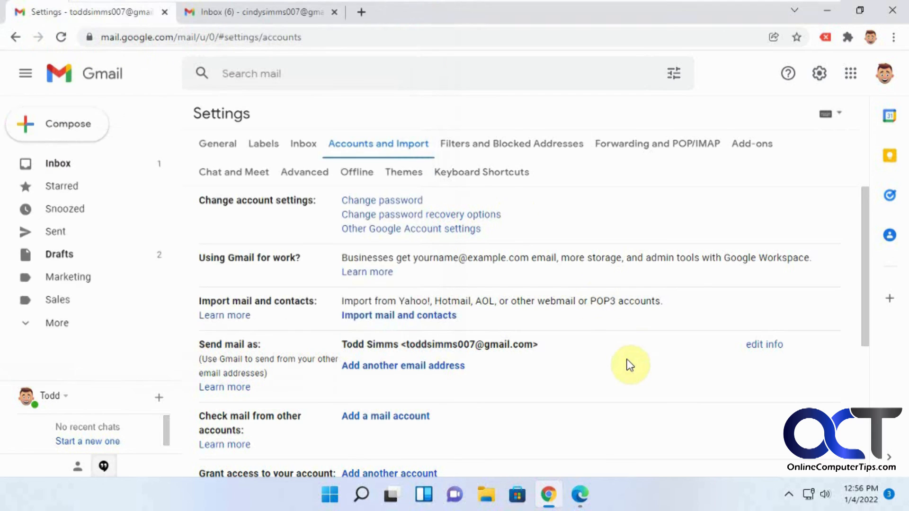
pyautogui.moveTo(179, 167)
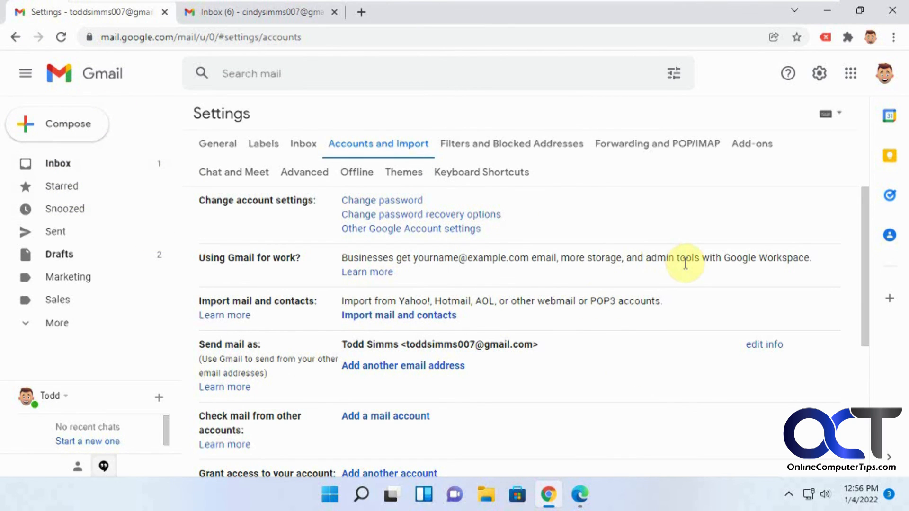
pyautogui.click(890, 235)
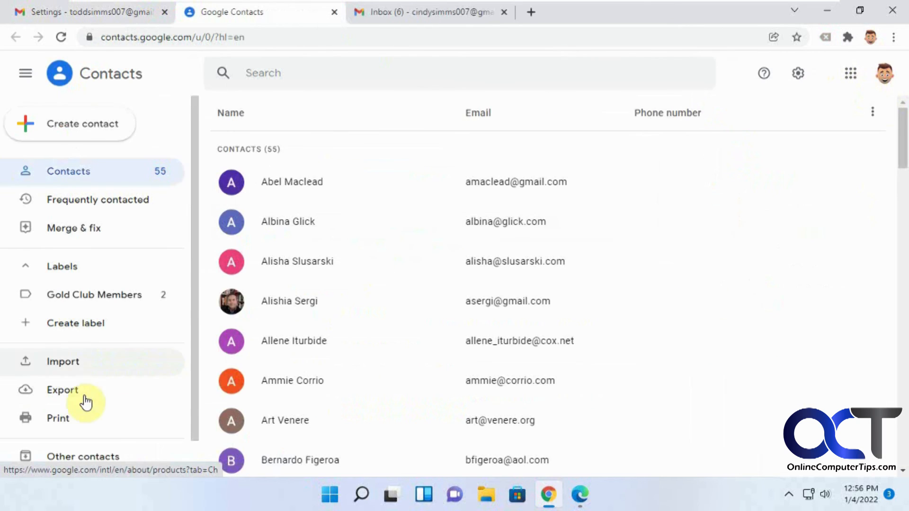
# - Start a new contacts import, bringing up the CSV or vCard file dialog
pyautogui.click(62, 361)
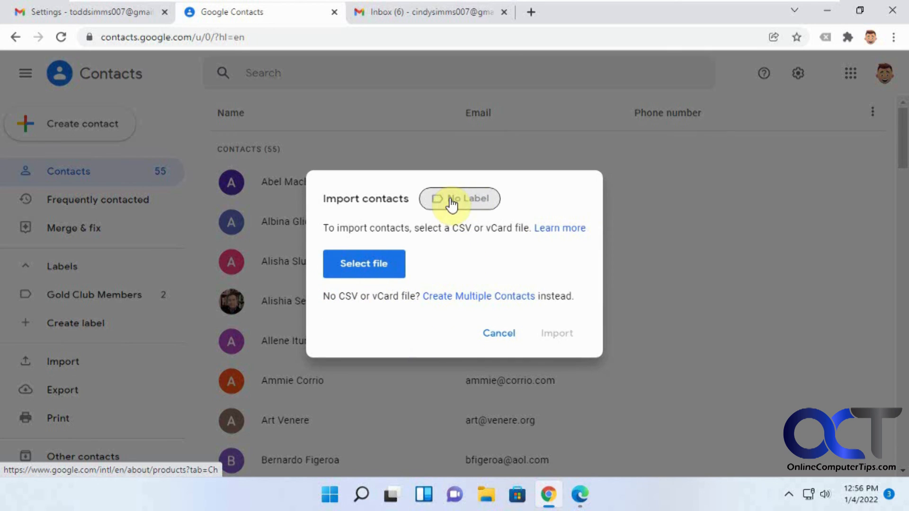
pyautogui.moveTo(508, 225)
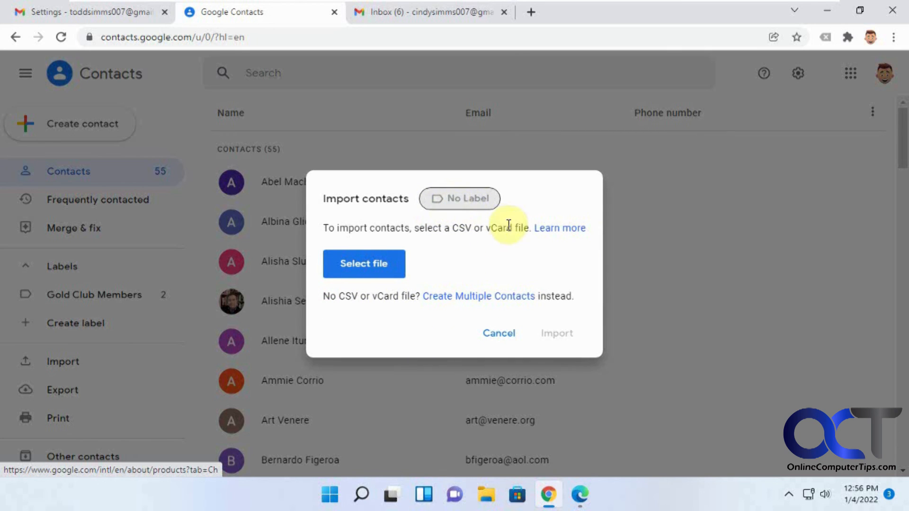
pyautogui.moveTo(493, 240)
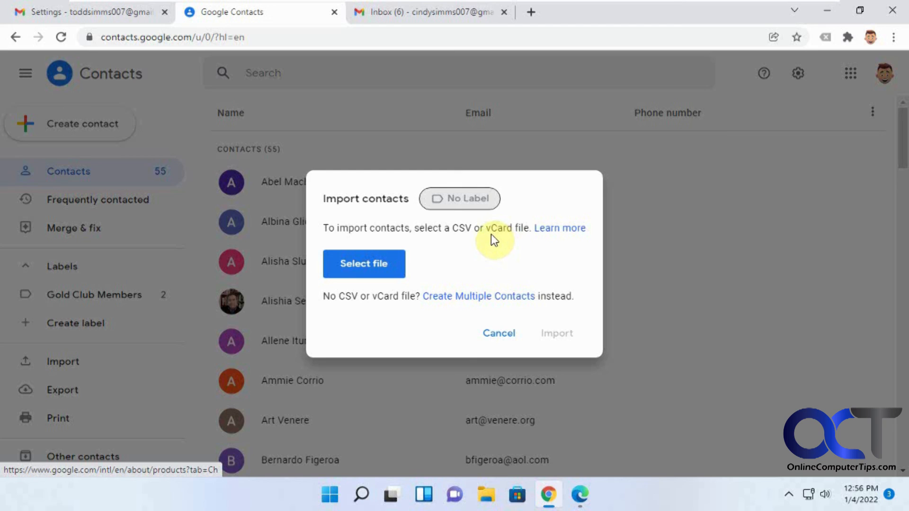